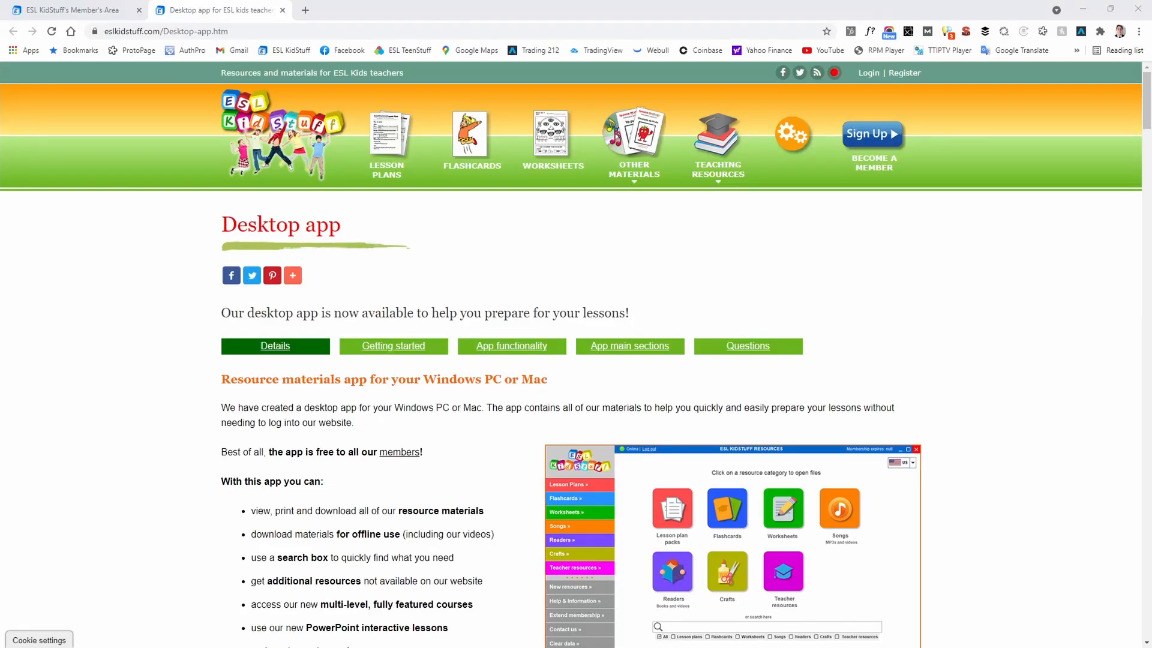
pyautogui.moveTo(913, 271)
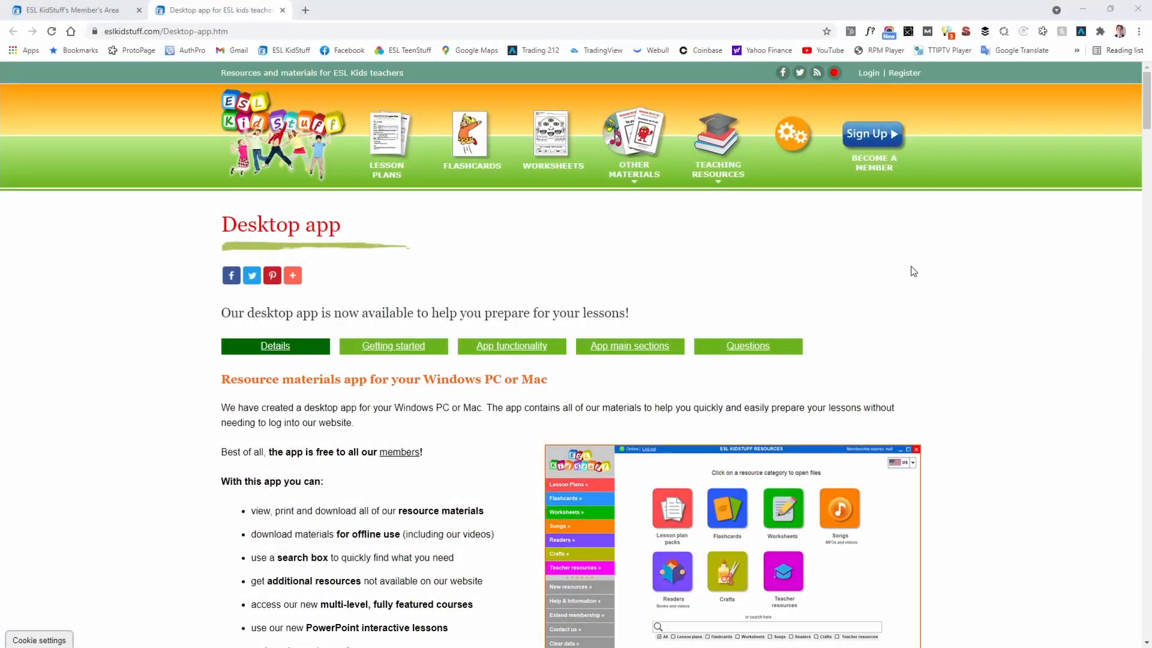
# Step: Scroll the Desktop app page down to the 'Available for' Windows and Mac download table
pyautogui.scroll(-3)
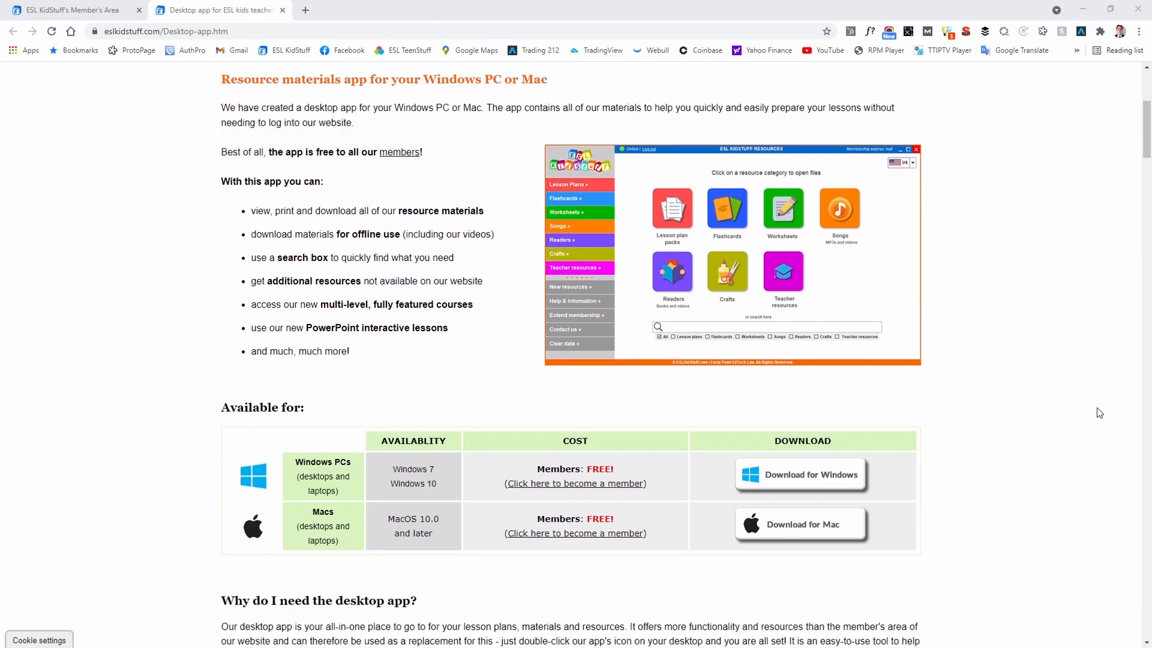
pyautogui.moveTo(895, 480)
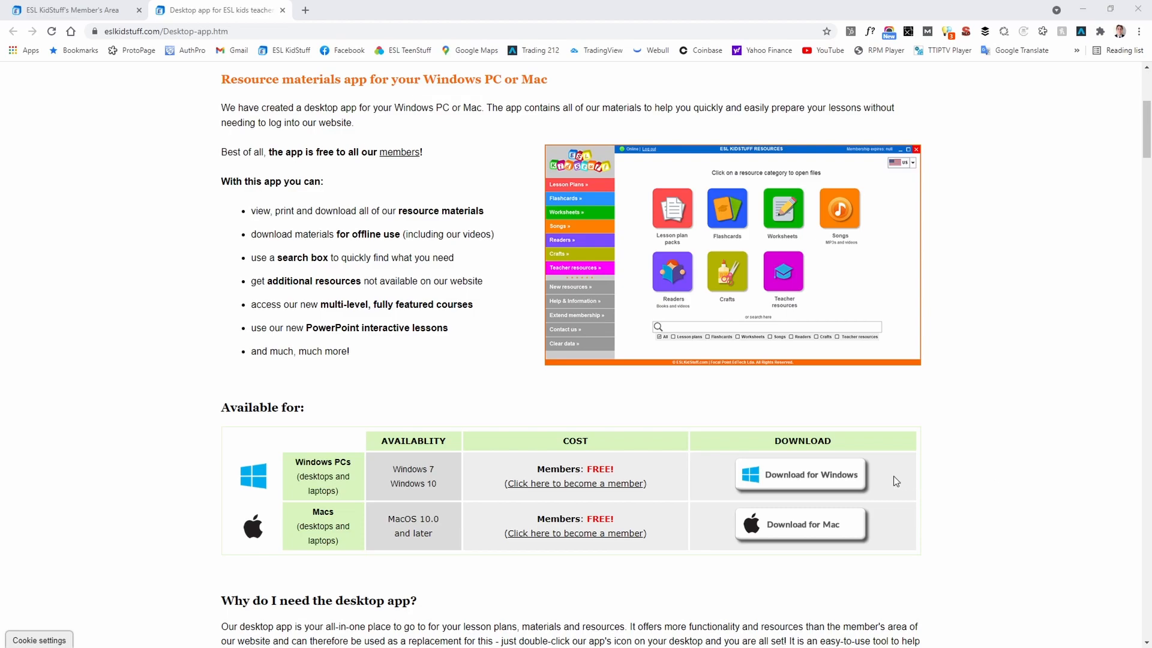
pyautogui.moveTo(806, 482)
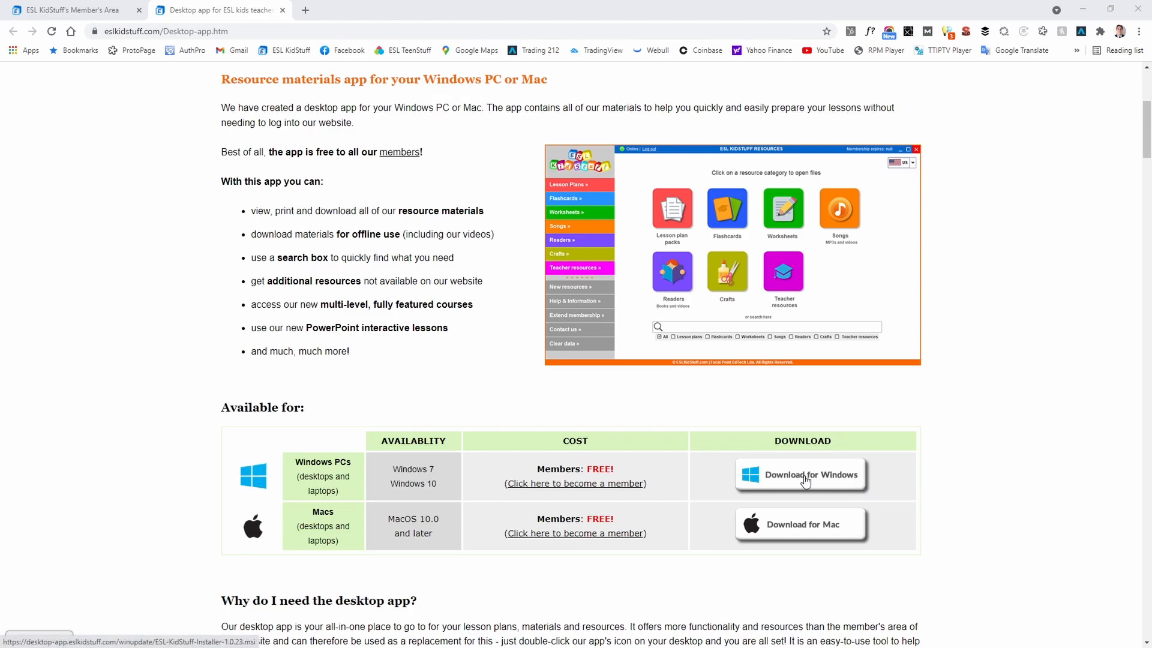
pyautogui.moveTo(839, 529)
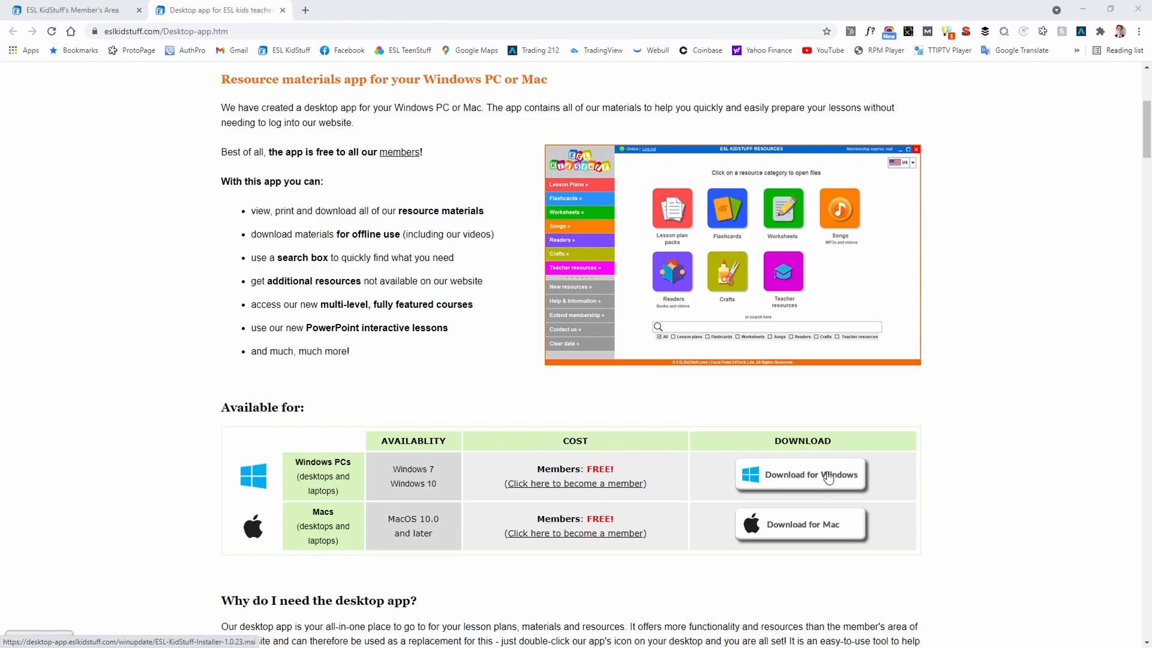
# Step: Download the ESL KidStuff Windows .msi installer and run it from Chrome's download bar
pyautogui.click(799, 475)
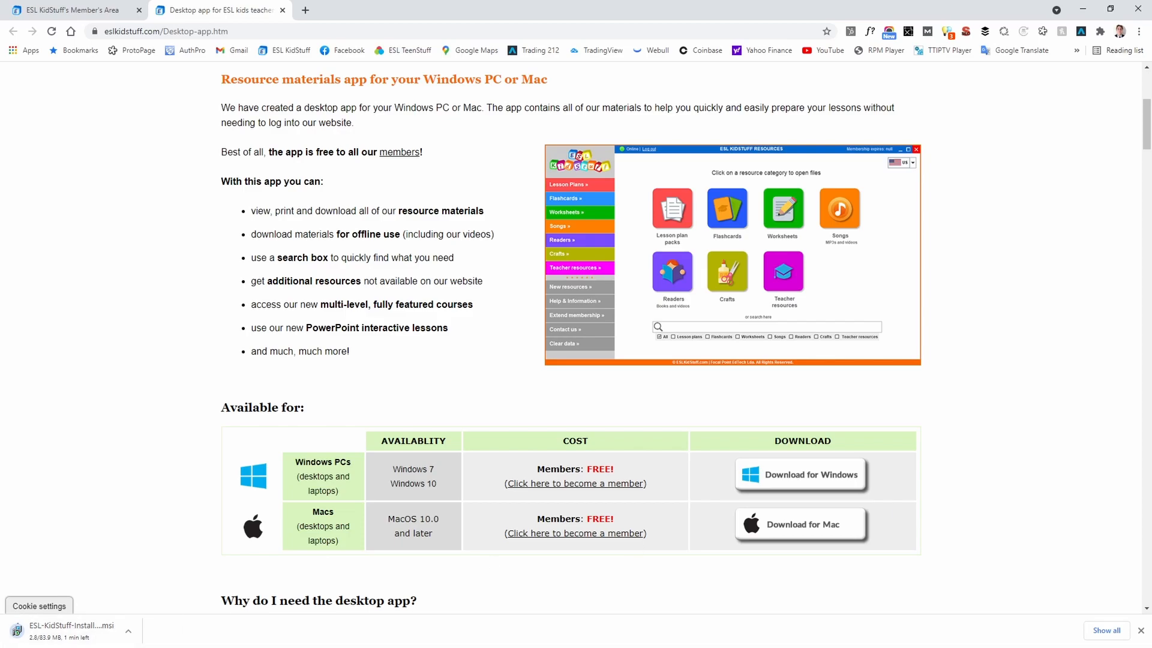
pyautogui.click(73, 630)
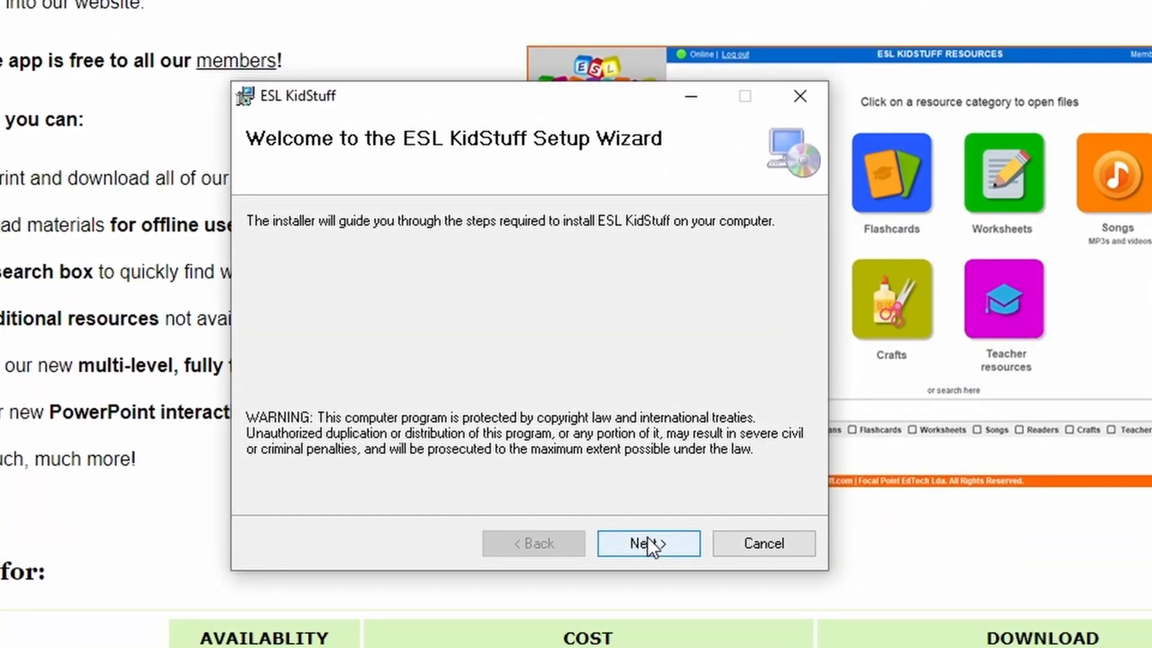
# Step: Install ESL KidStuff with the default folder, close the finished wizard, and launch it from the desktop shortcut
pyautogui.click(647, 542)
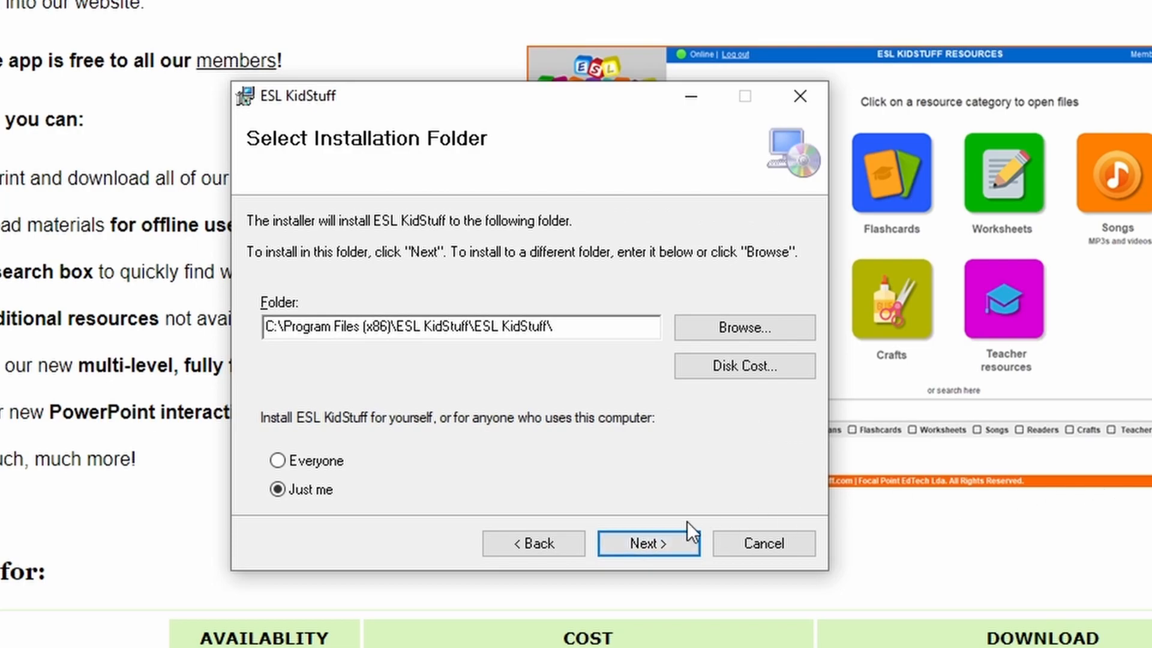
pyautogui.click(648, 542)
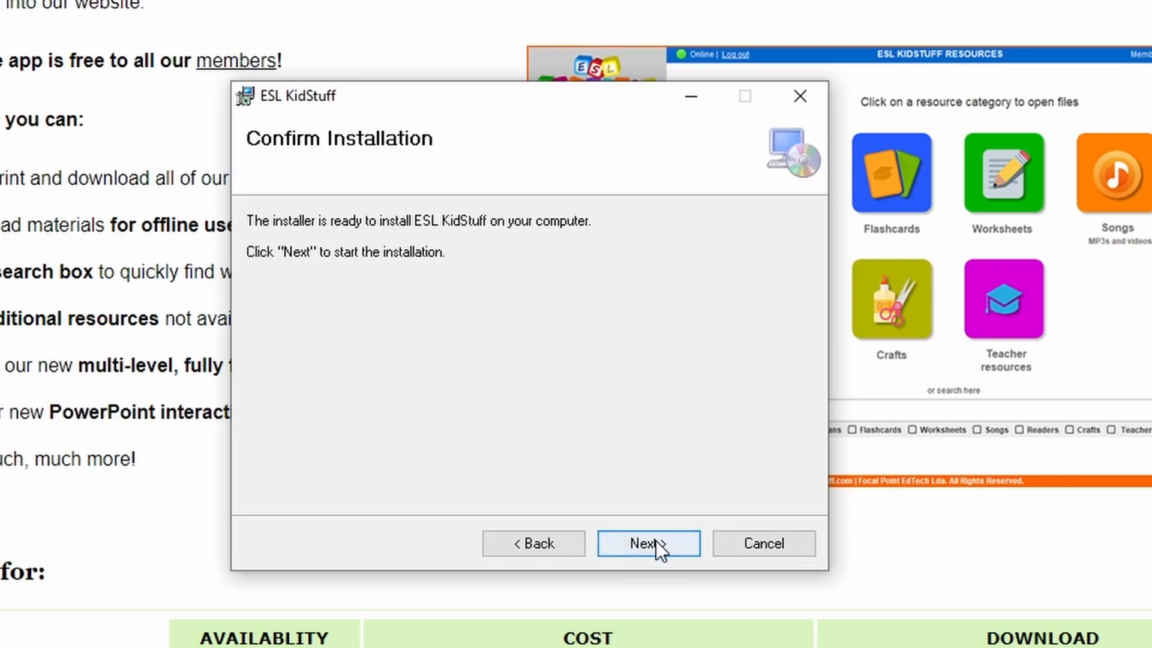
pyautogui.click(648, 542)
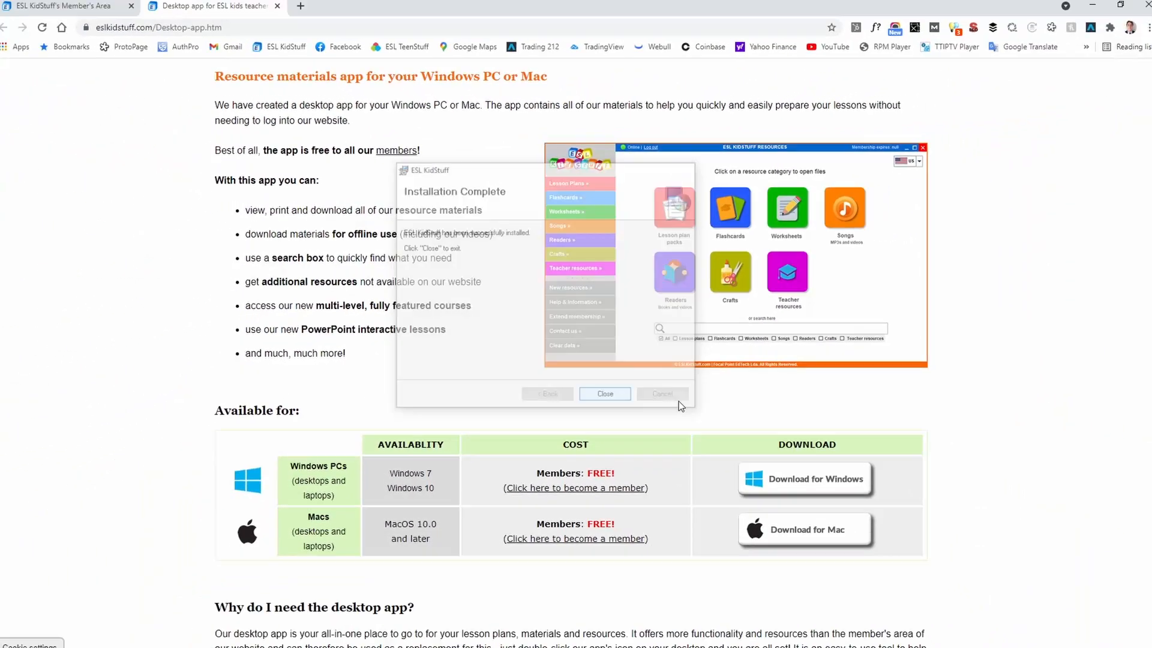
pyautogui.click(603, 393)
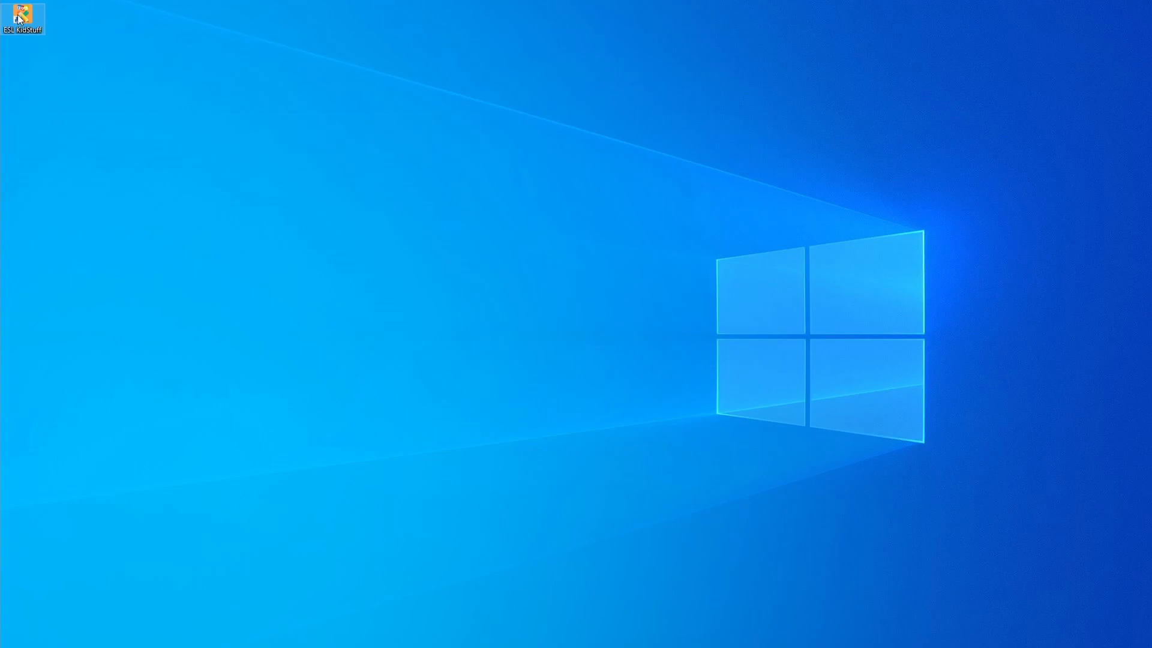
pyautogui.doubleClick(22, 14)
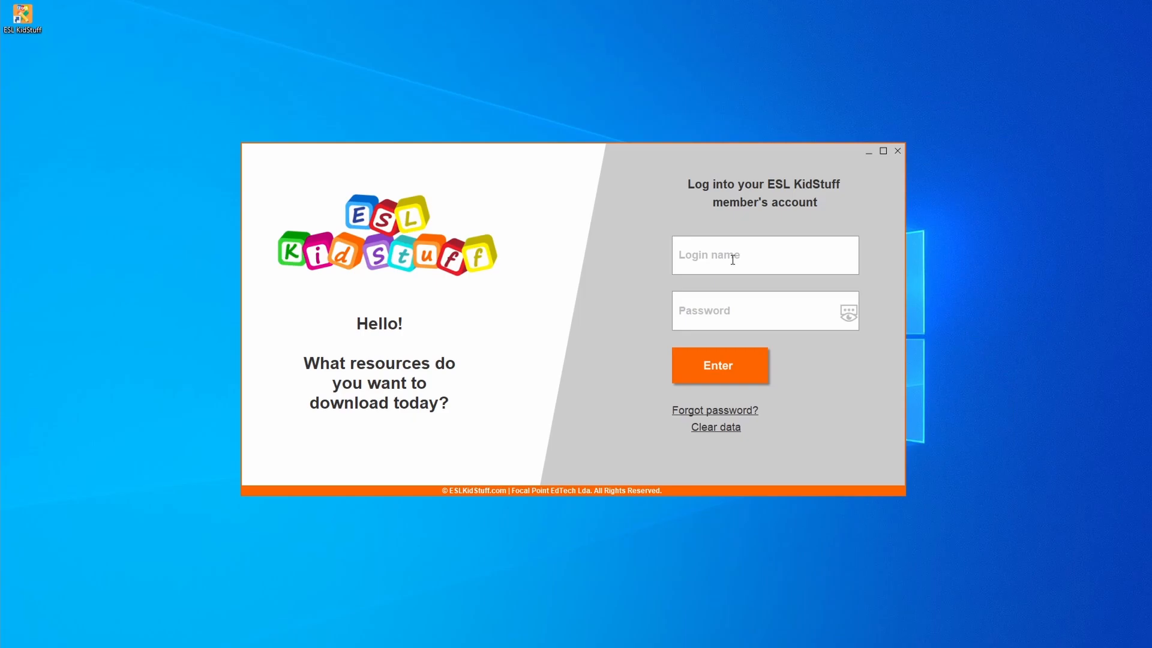
# Step: Log in with the member username and password to reach the resources home screen
pyautogui.click(764, 254)
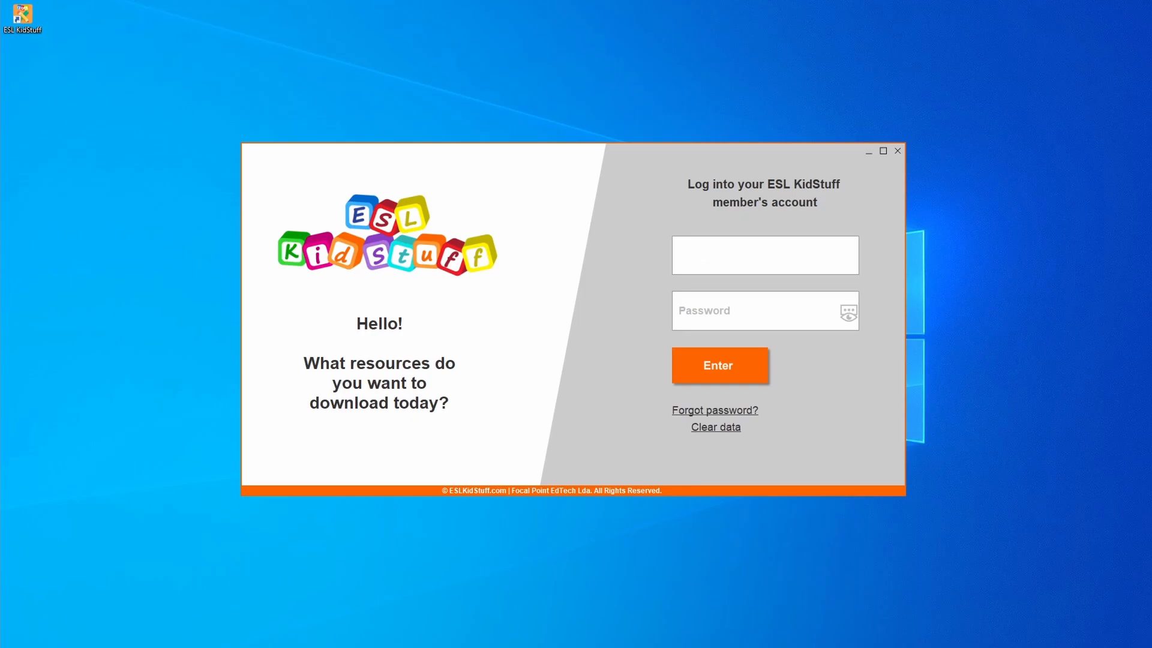
pyautogui.write('jeremycowling')
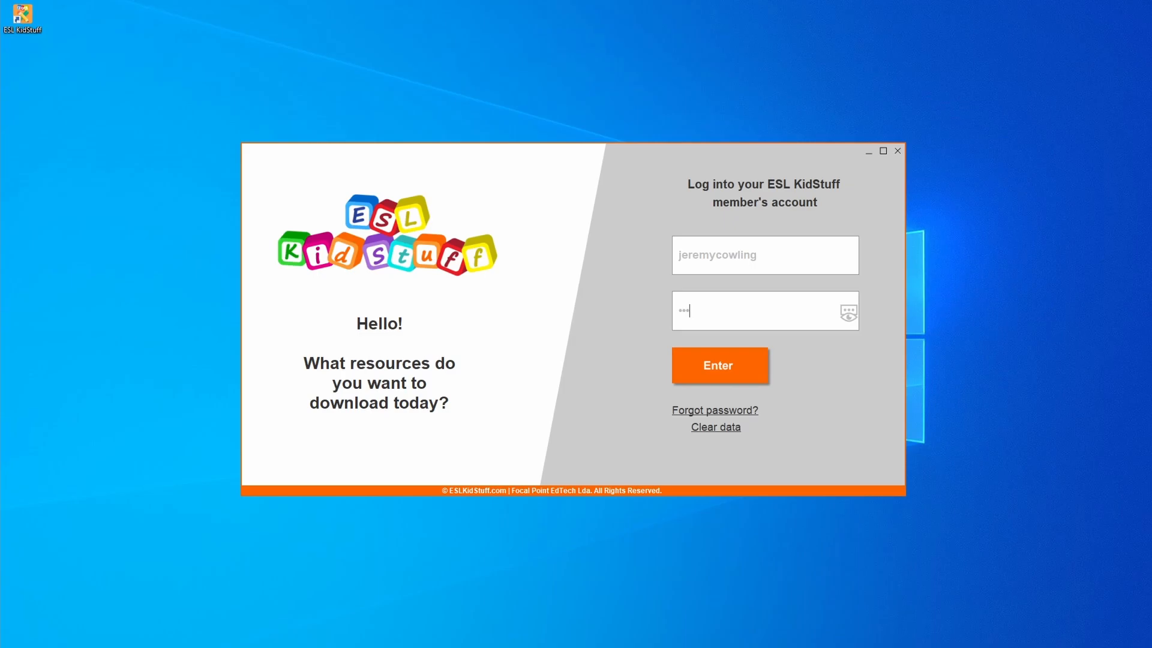
pyautogui.write('••••')
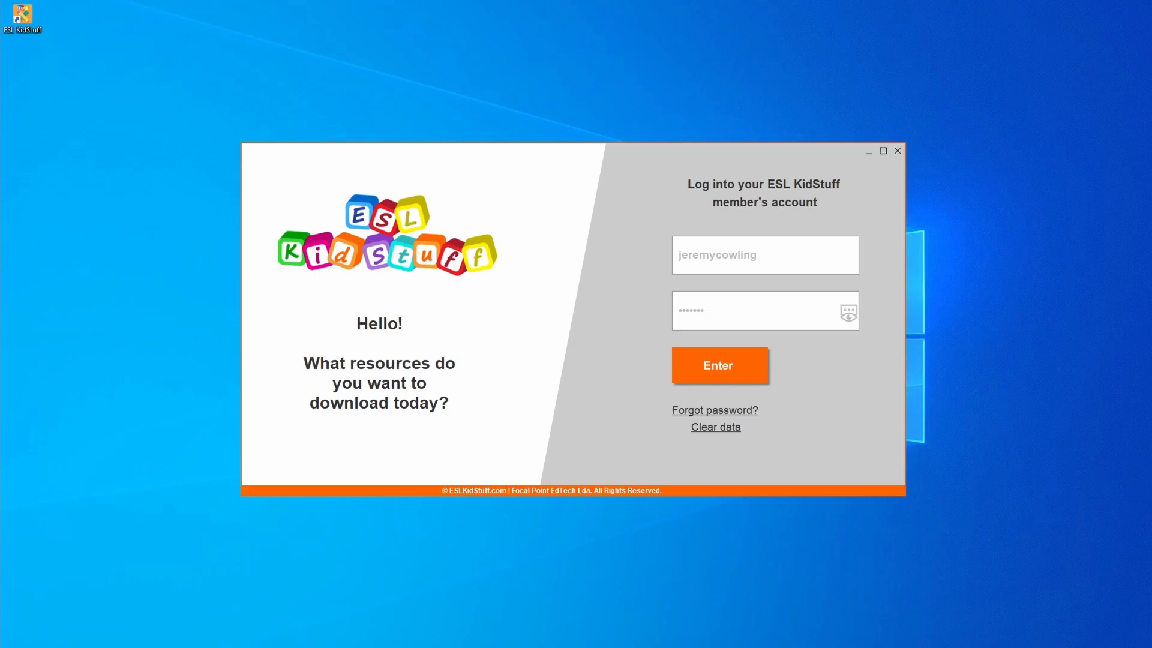
pyautogui.click(719, 365)
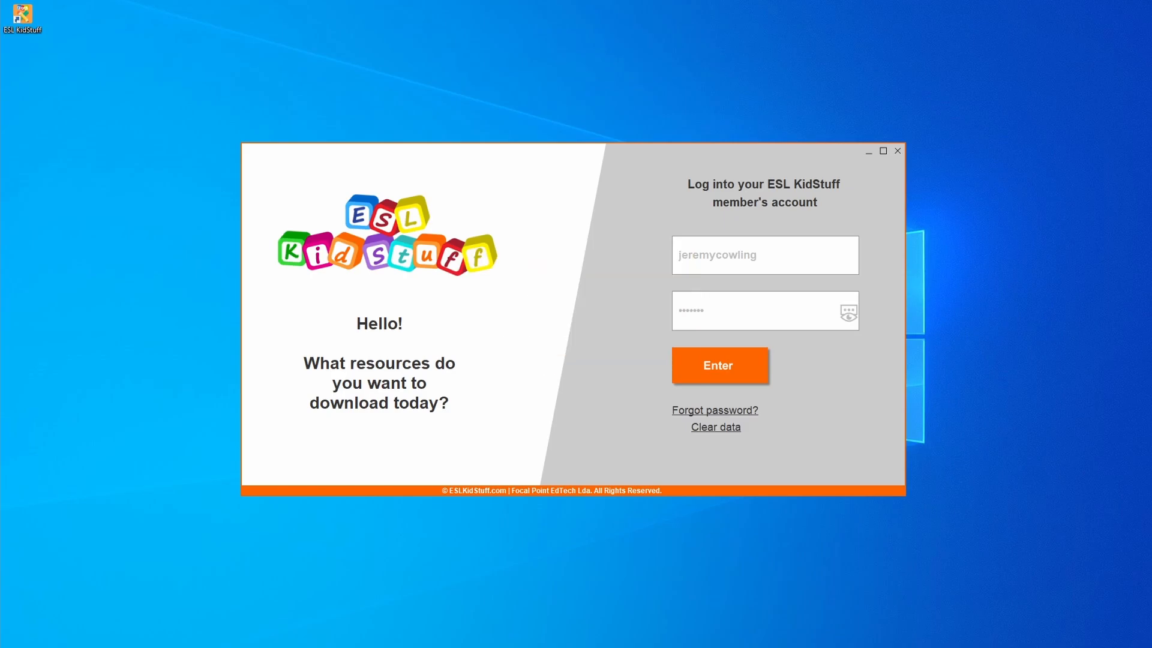
pyautogui.click(718, 365)
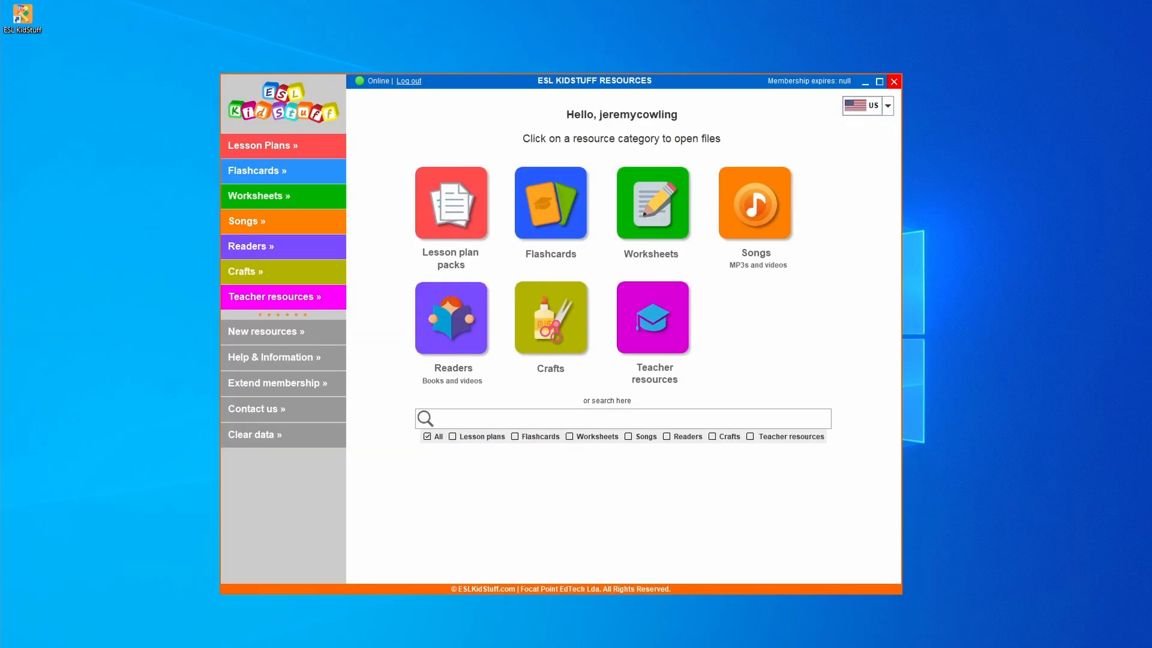
pyautogui.moveTo(482, 344)
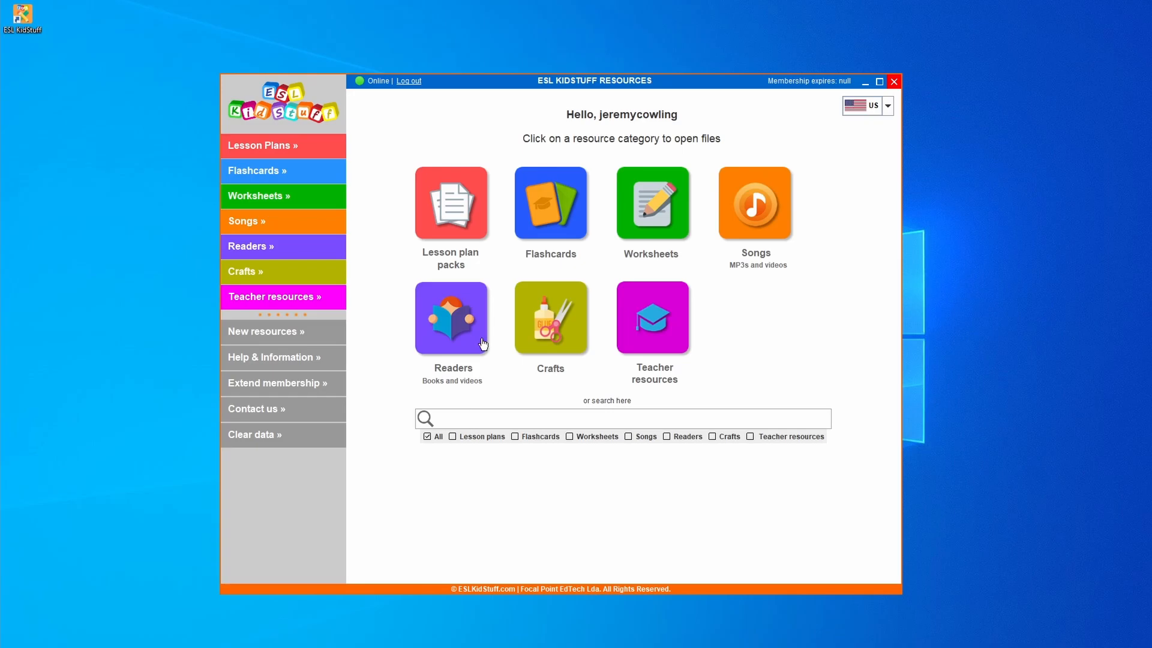
pyautogui.moveTo(287, 169)
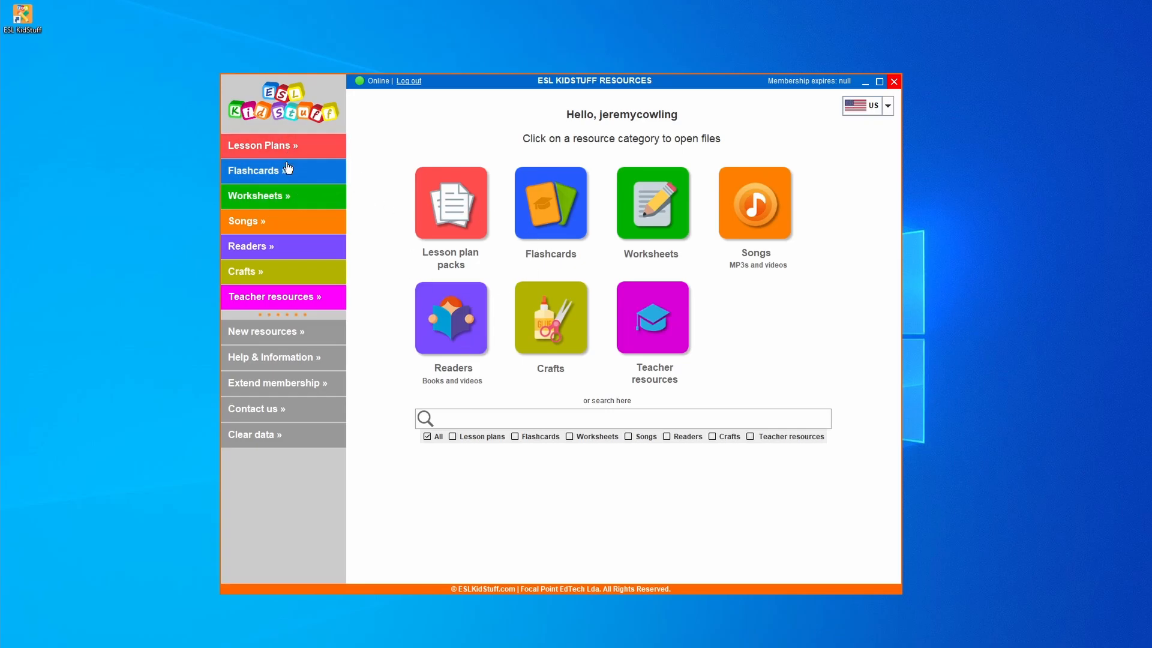
pyautogui.moveTo(797, 161)
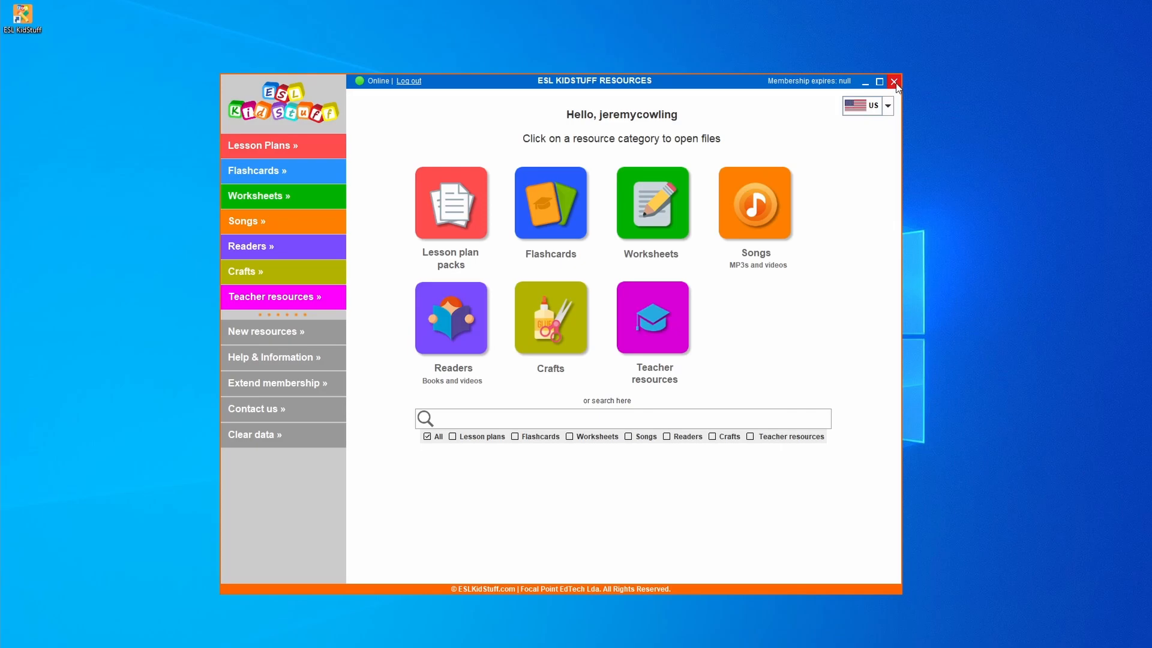
# Step: Close the ESL KidStuff window, bringing up the stay-logged-in or log-out prompt
pyautogui.click(894, 81)
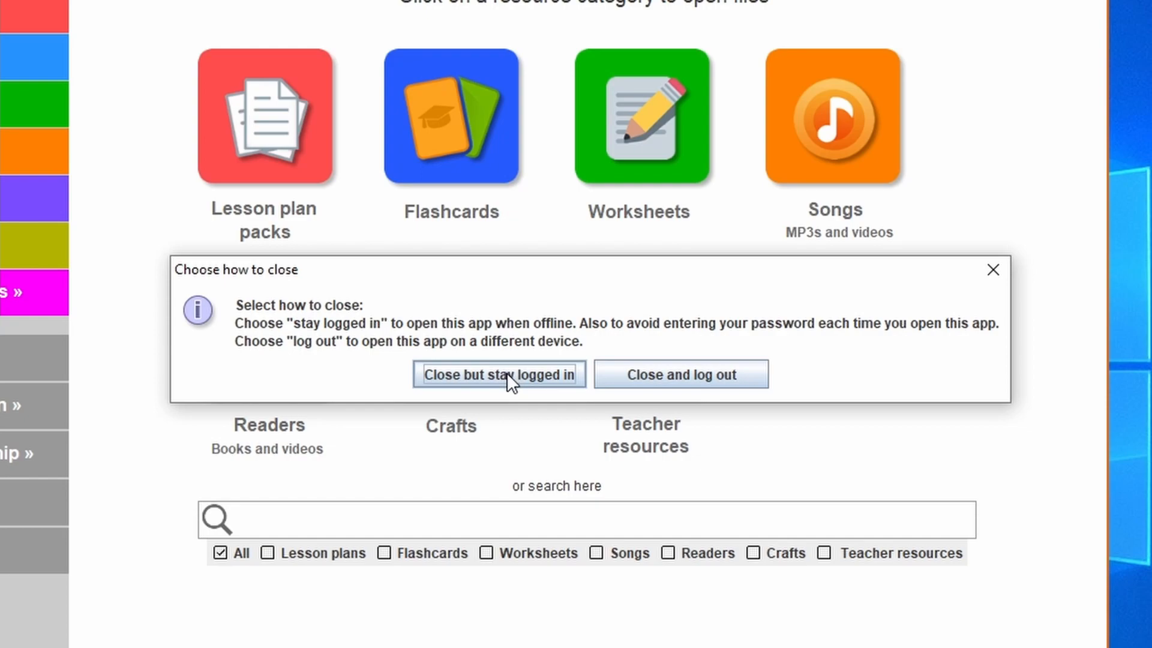
pyautogui.moveTo(674, 375)
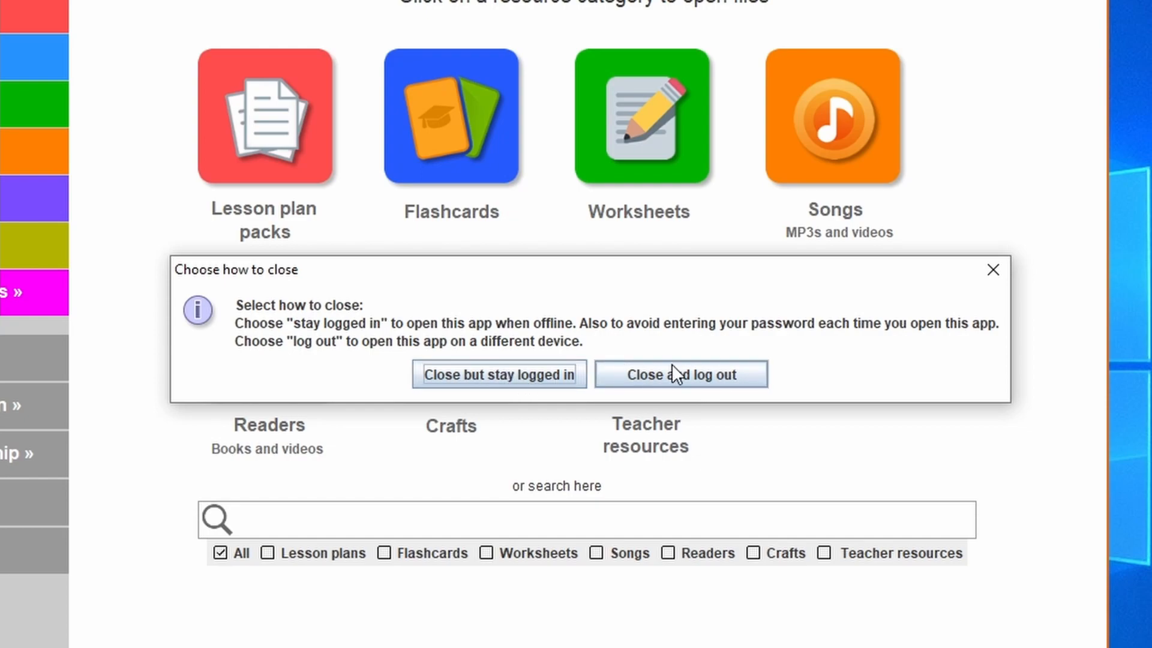
pyautogui.moveTo(705, 385)
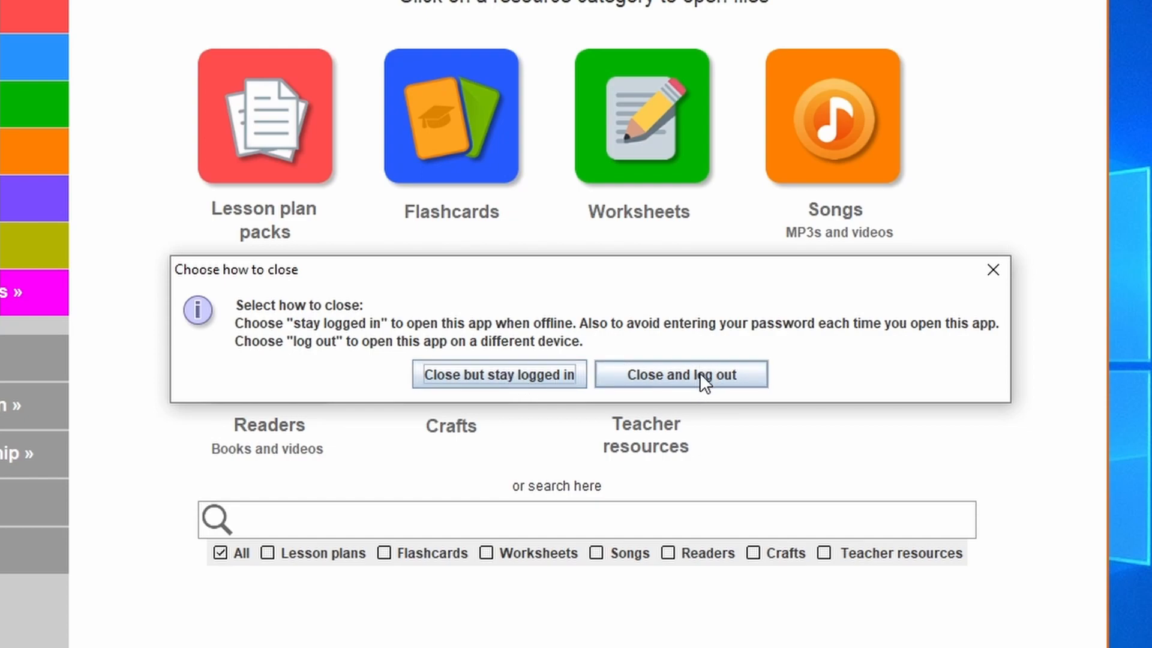